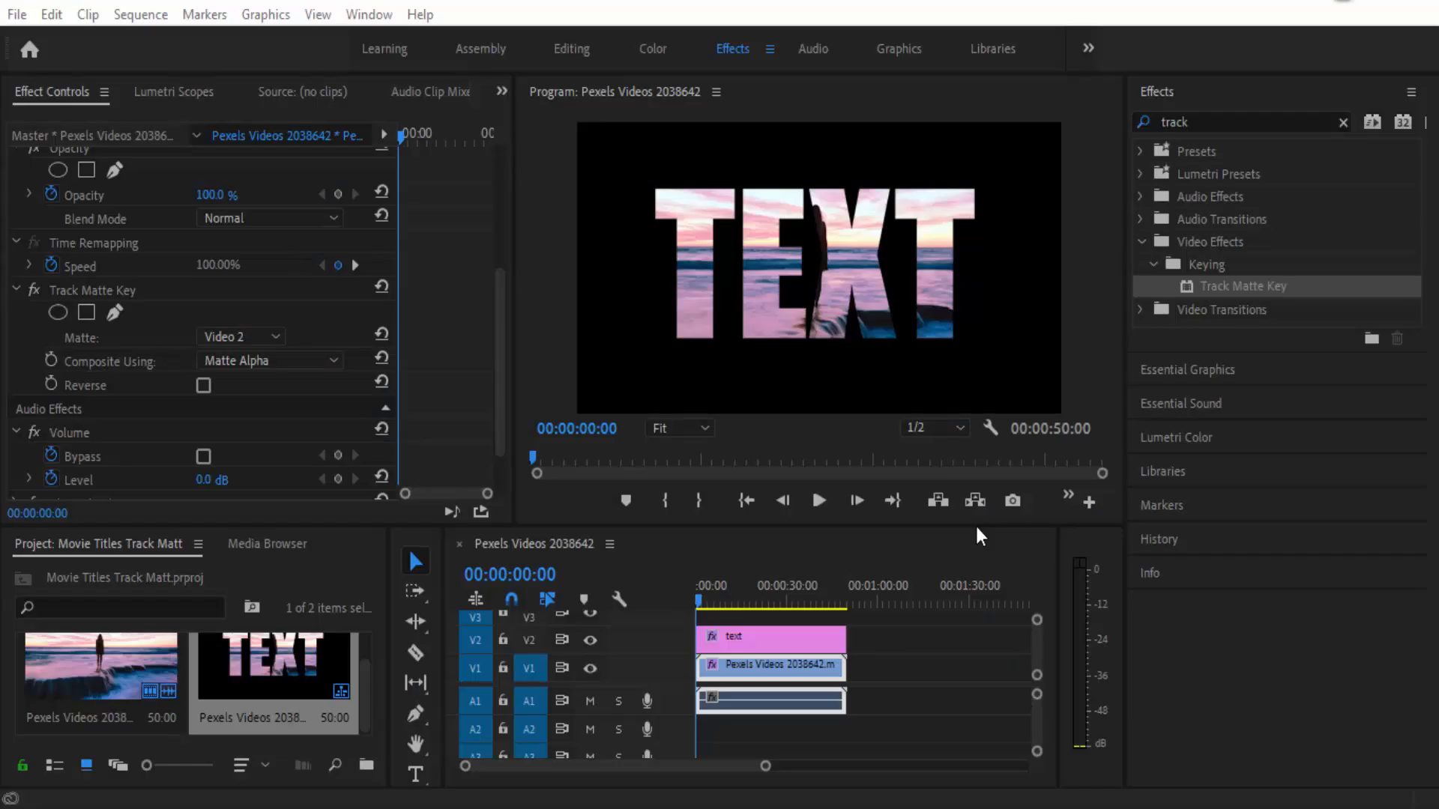
Step: Import the Pexels beach sunset clip and create a 1920x1080 sequence from it
left_click(818, 501)
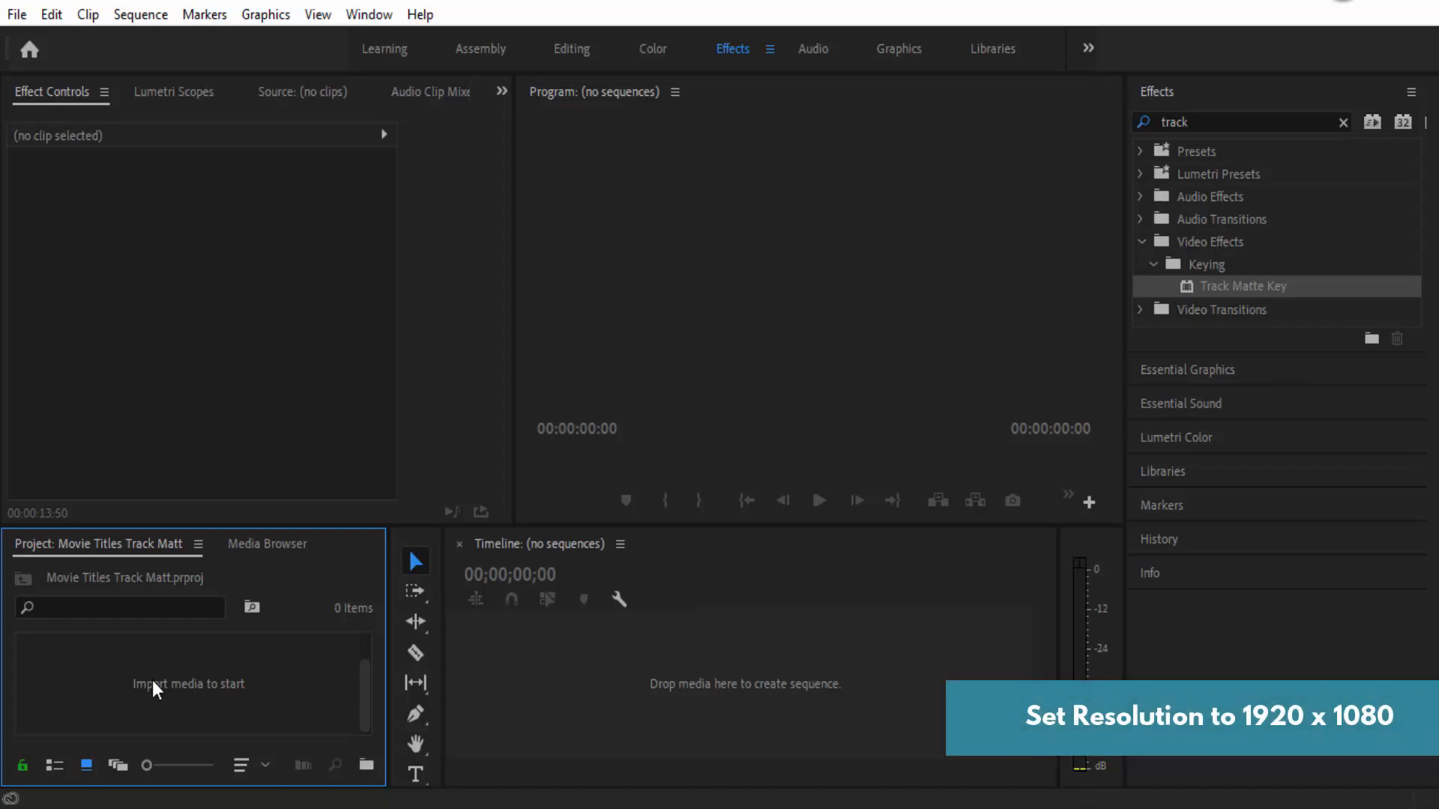
mouse_move(810, 611)
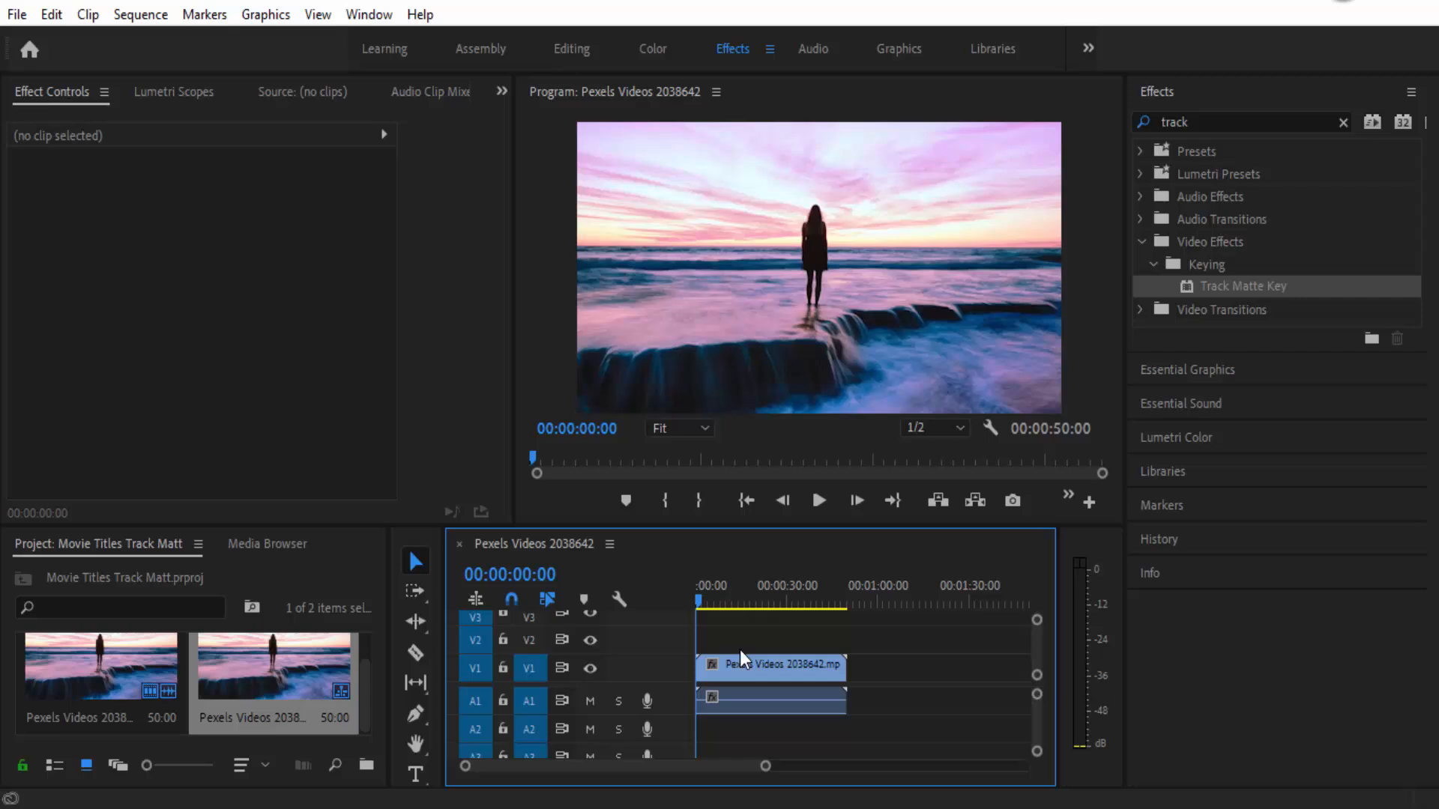
Step: Add a white 'TEXT' title in Impact on the track above the beach video
left_click(780, 605)
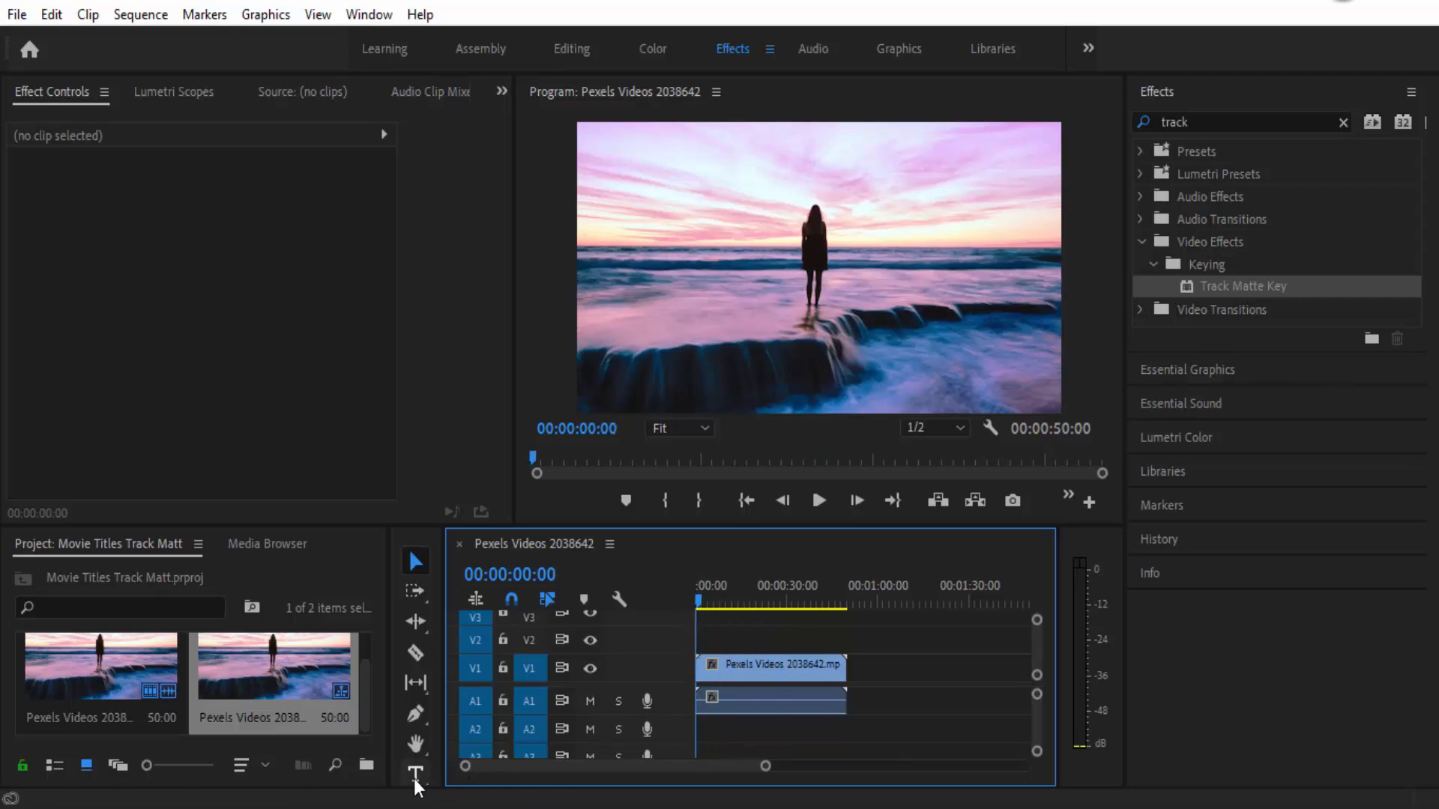
left_click(416, 767)
type("TEXT")
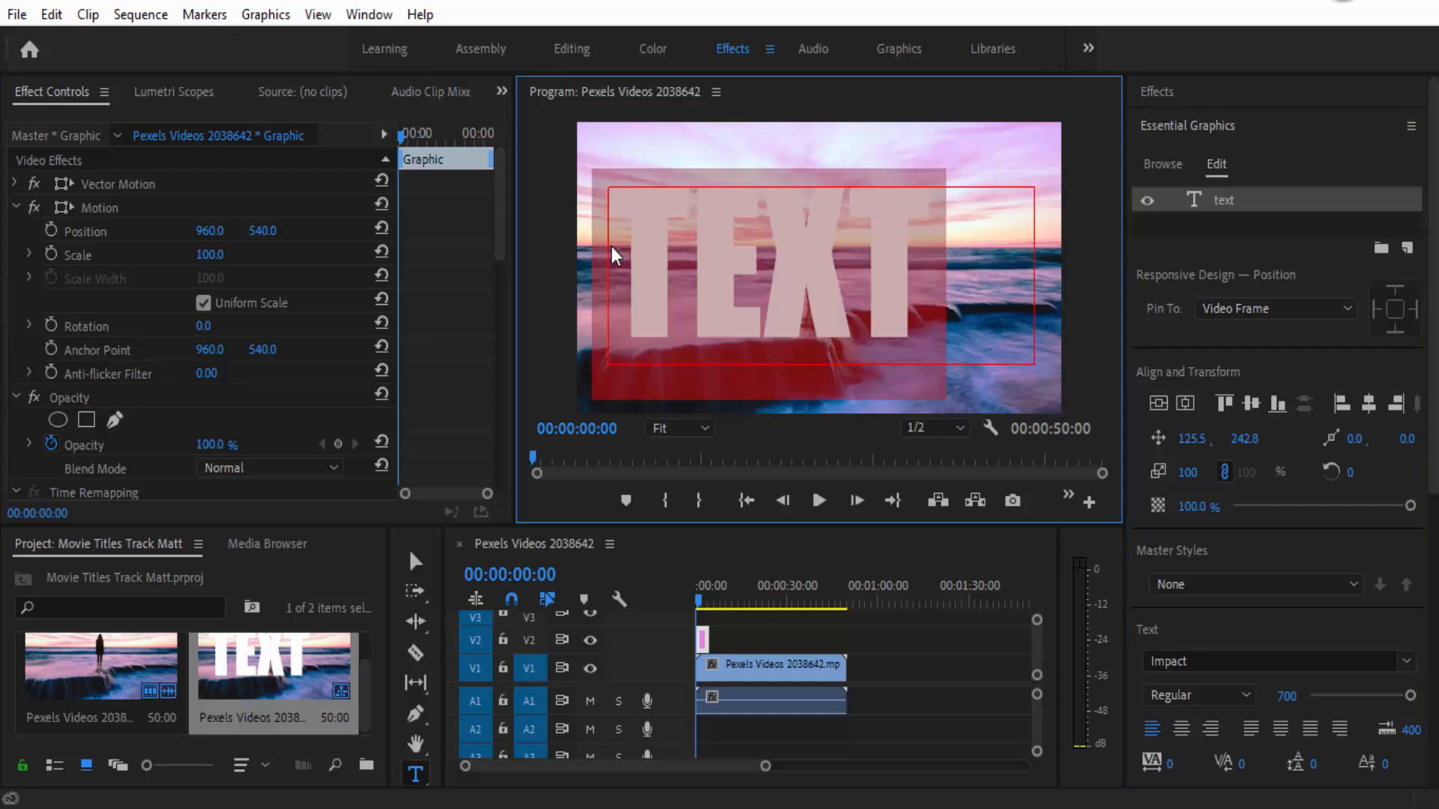
mouse_move(1188, 133)
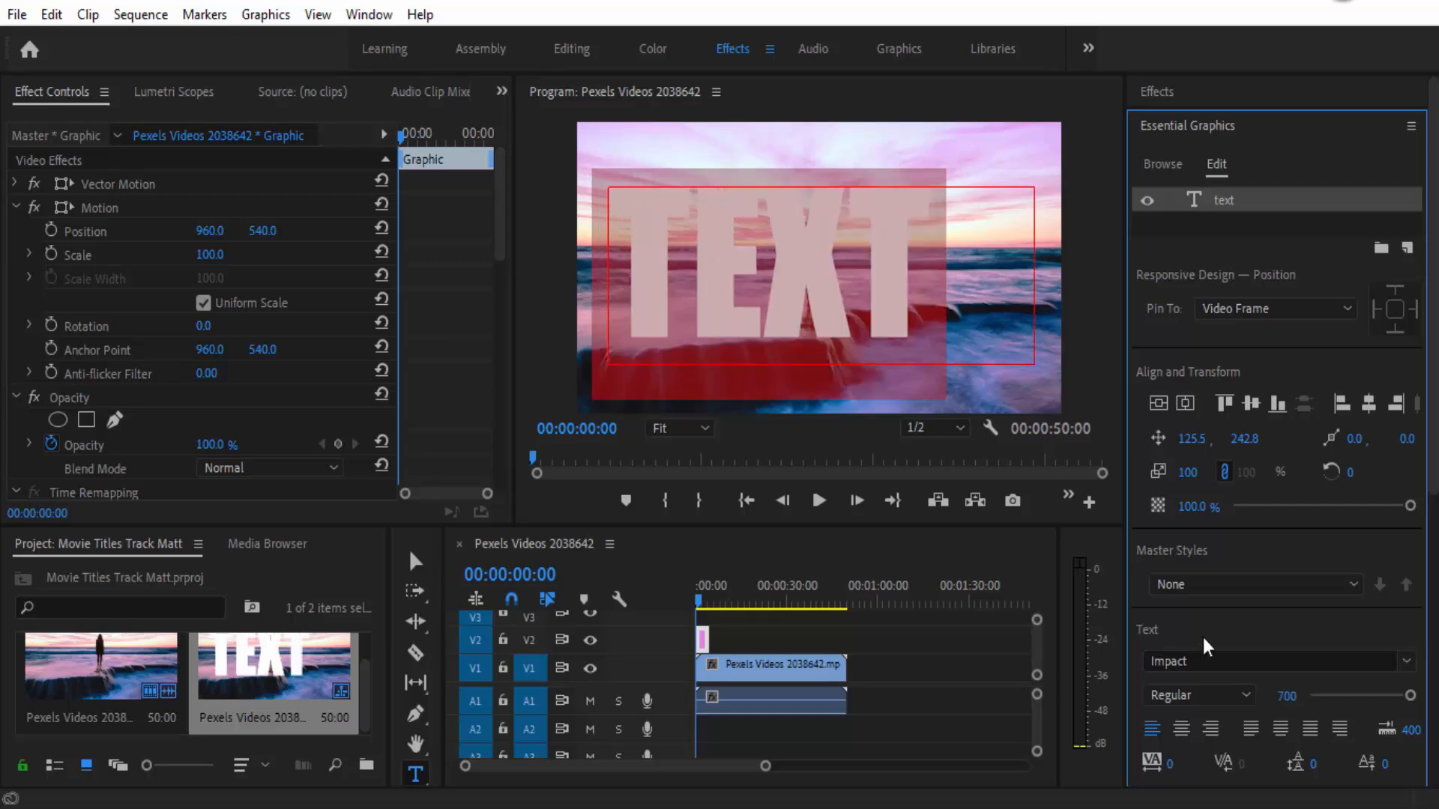
left_click(415, 561)
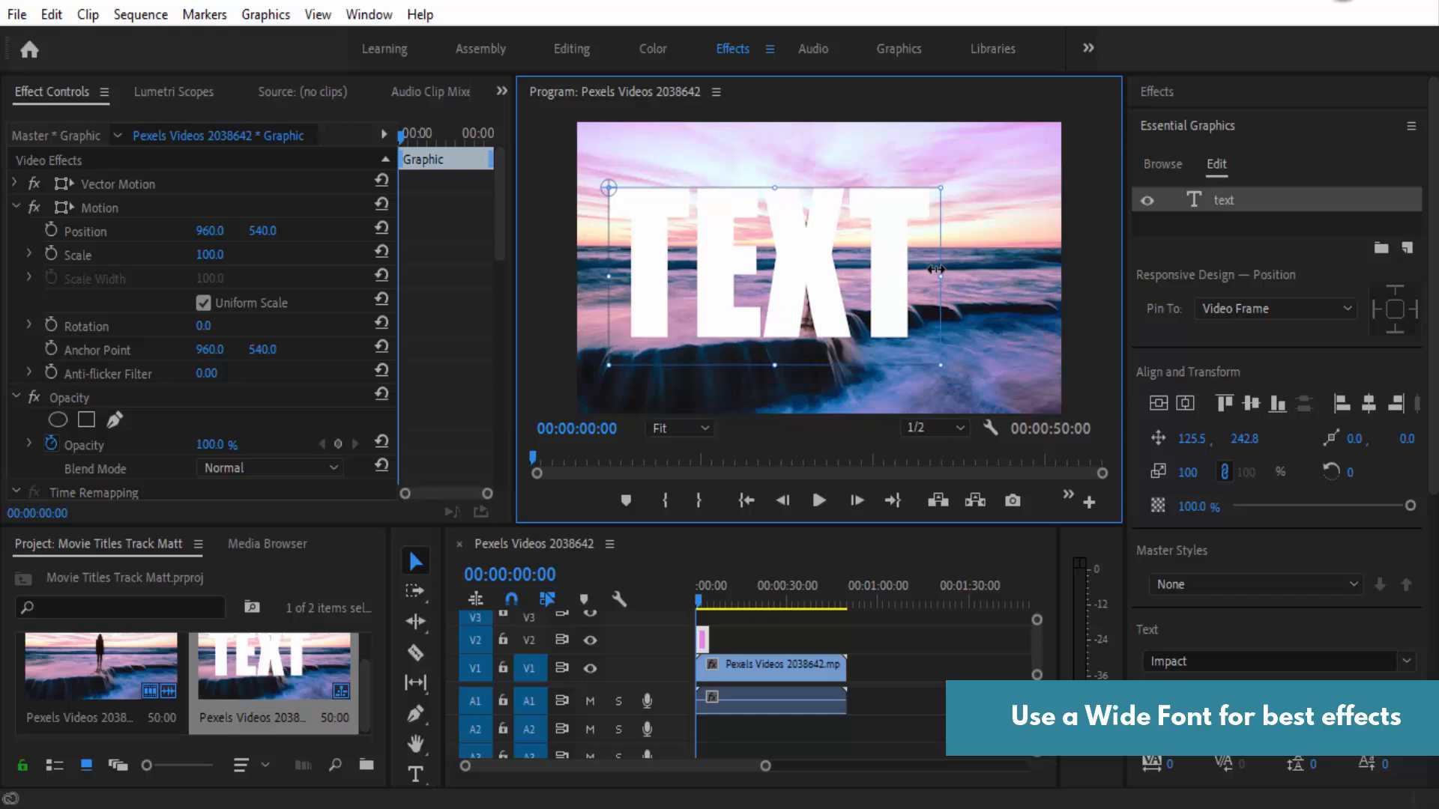
mouse_move(1005, 345)
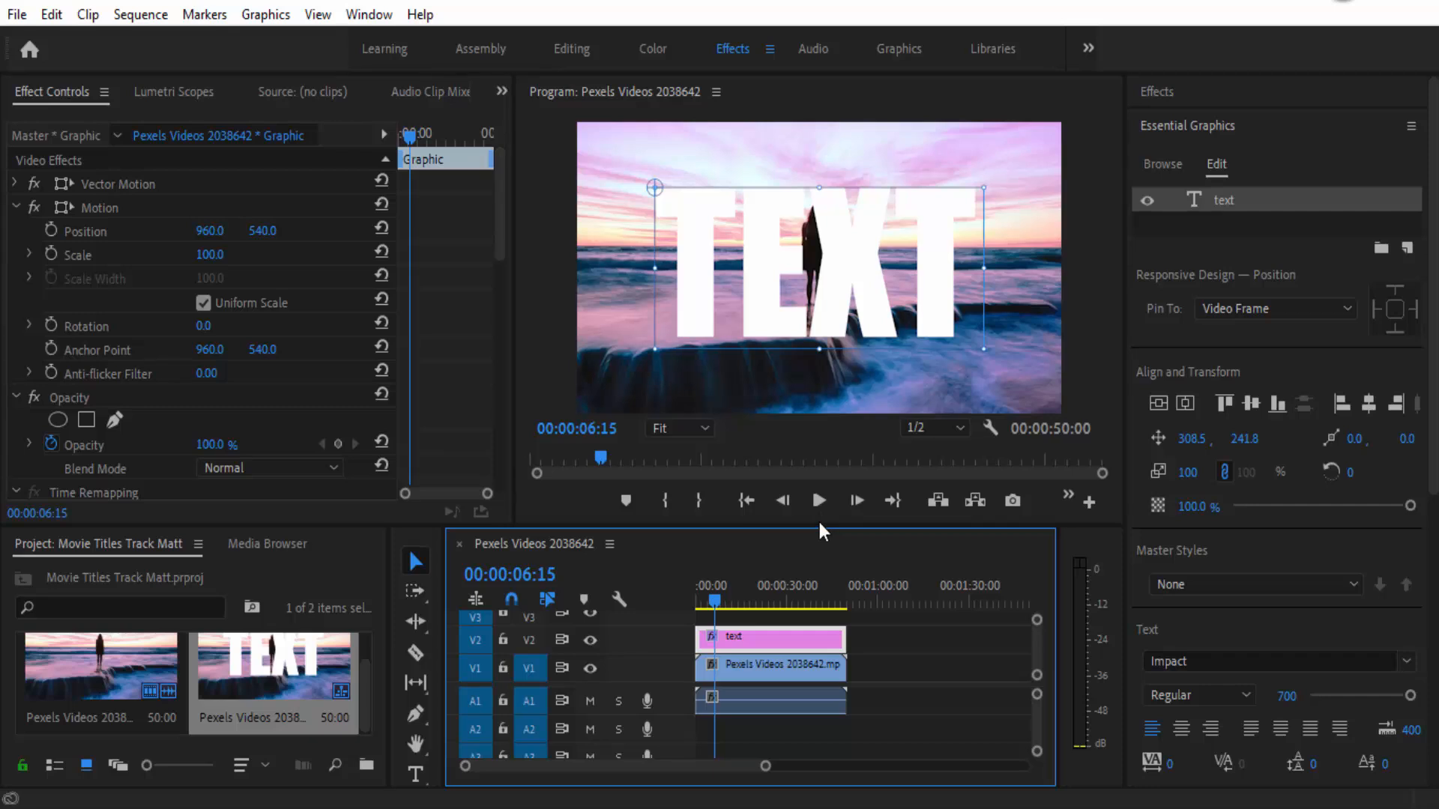
mouse_move(613, 260)
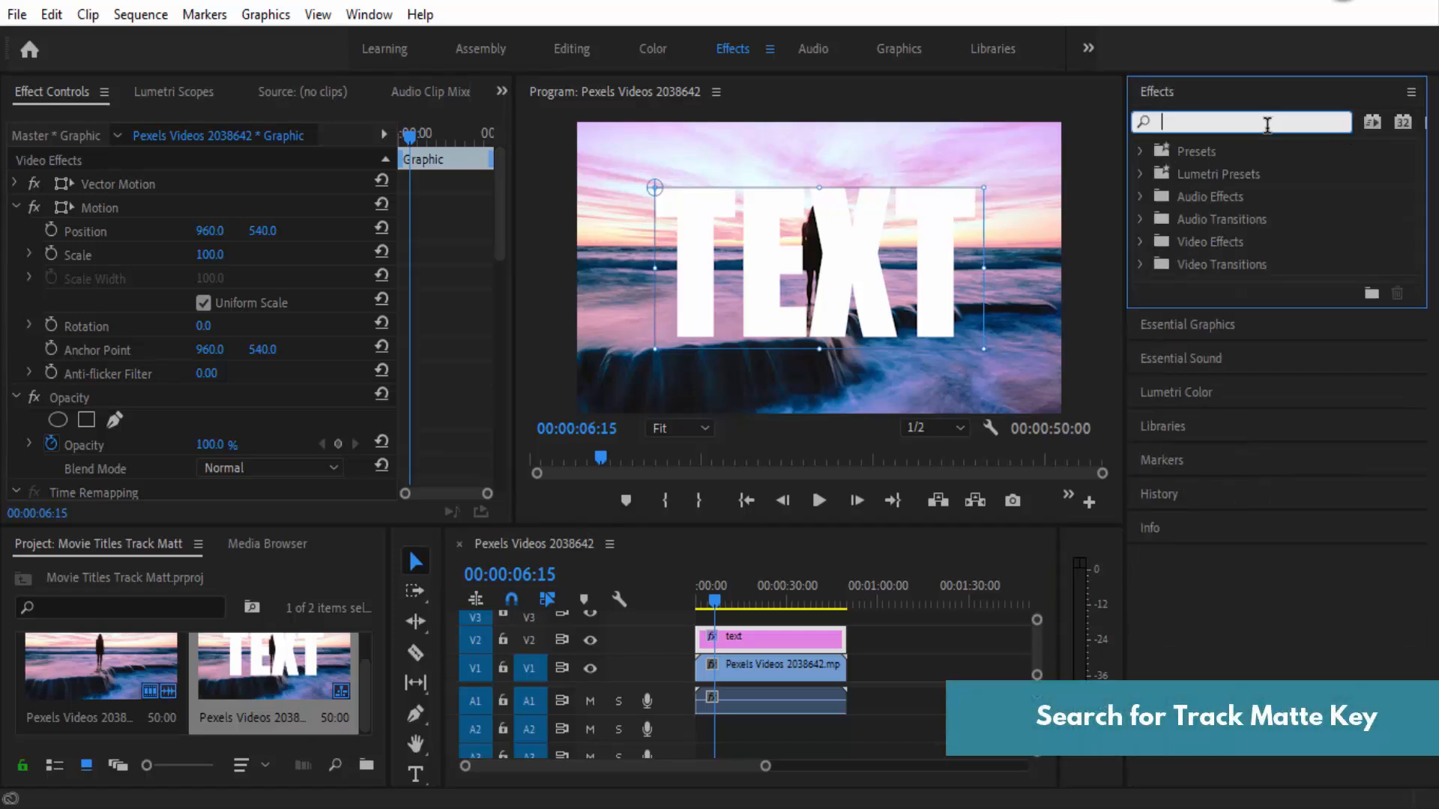
Step: Search 'track' and drop Track Matte Key onto the V1 beach clip
type("track")
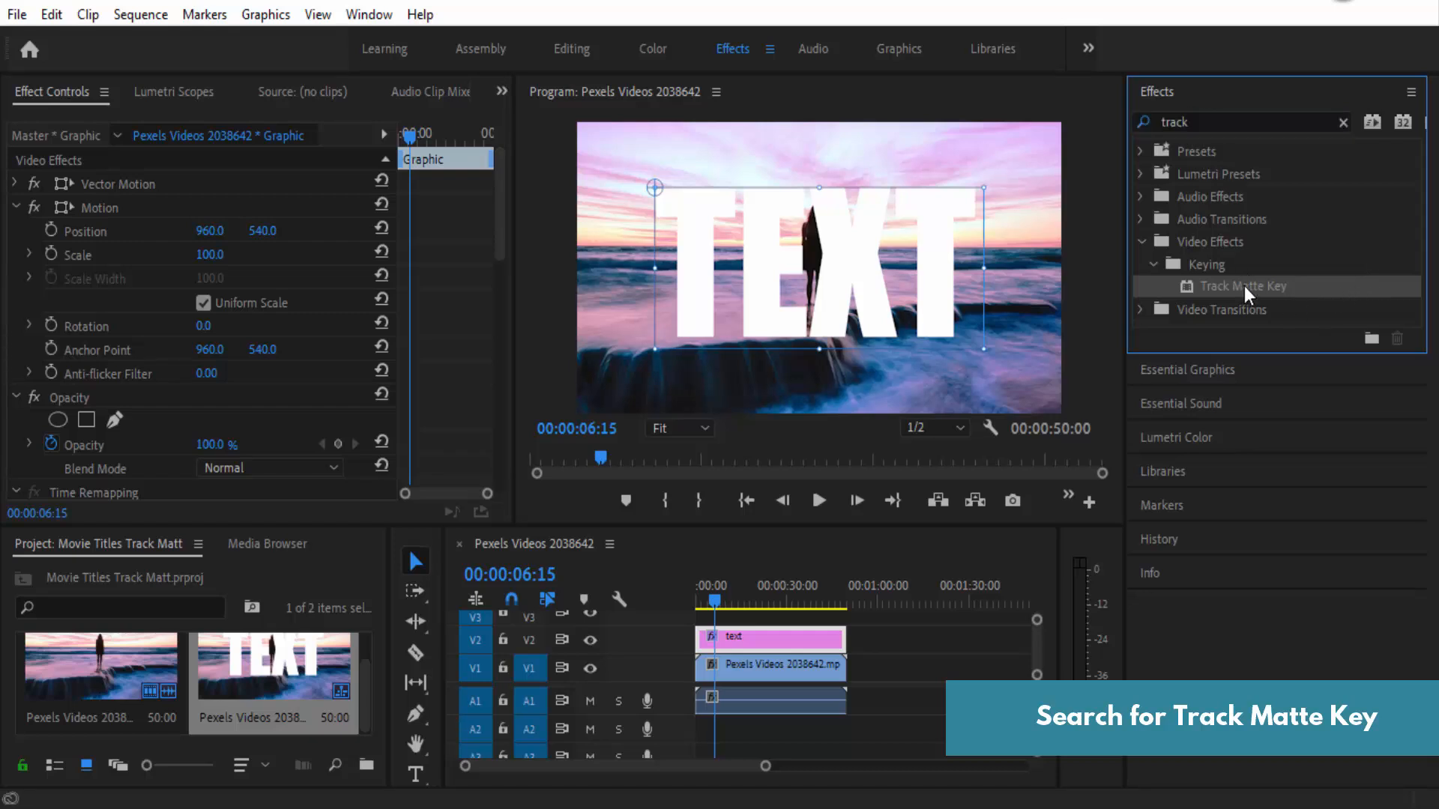
left_click_drag(1243, 285, 766, 665)
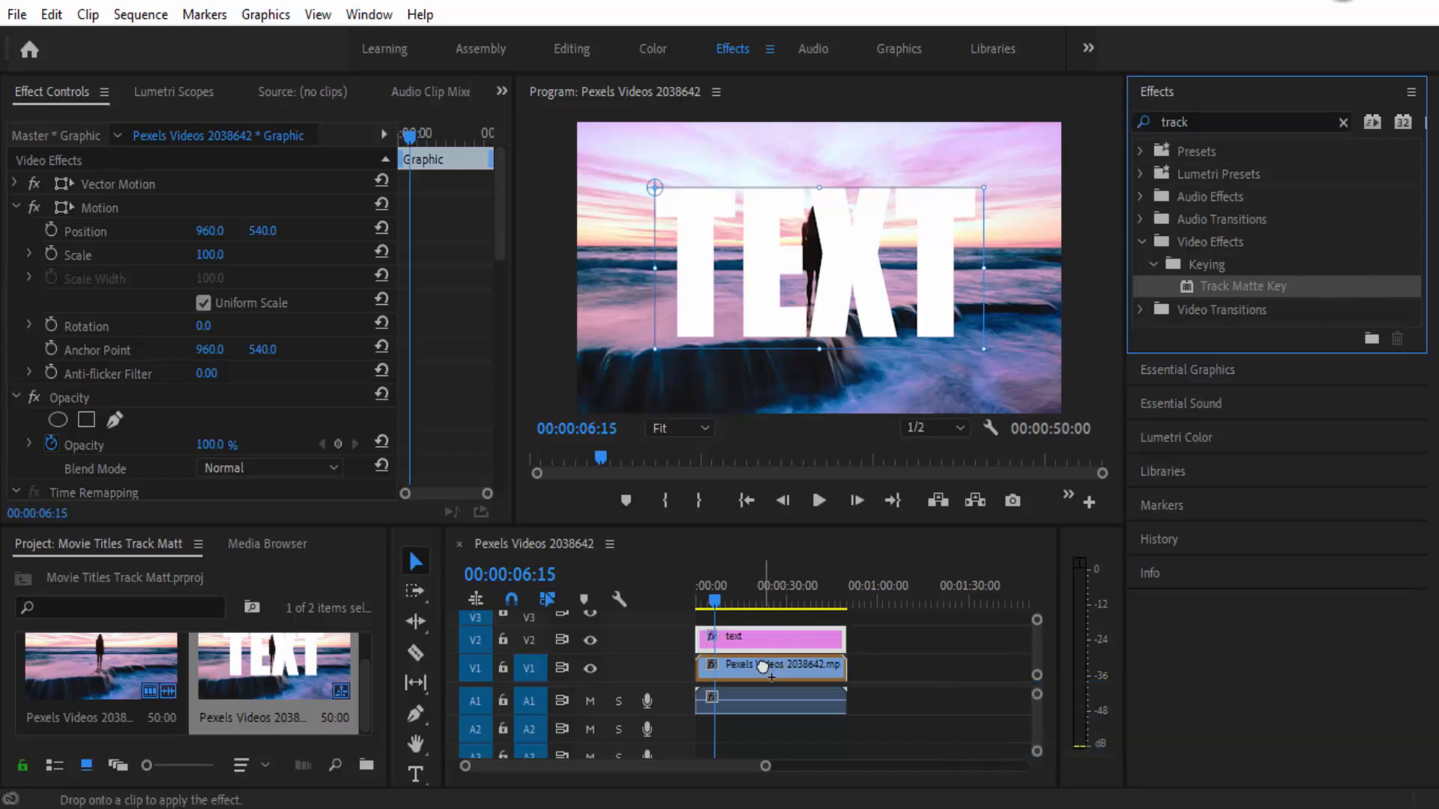
left_click(765, 666)
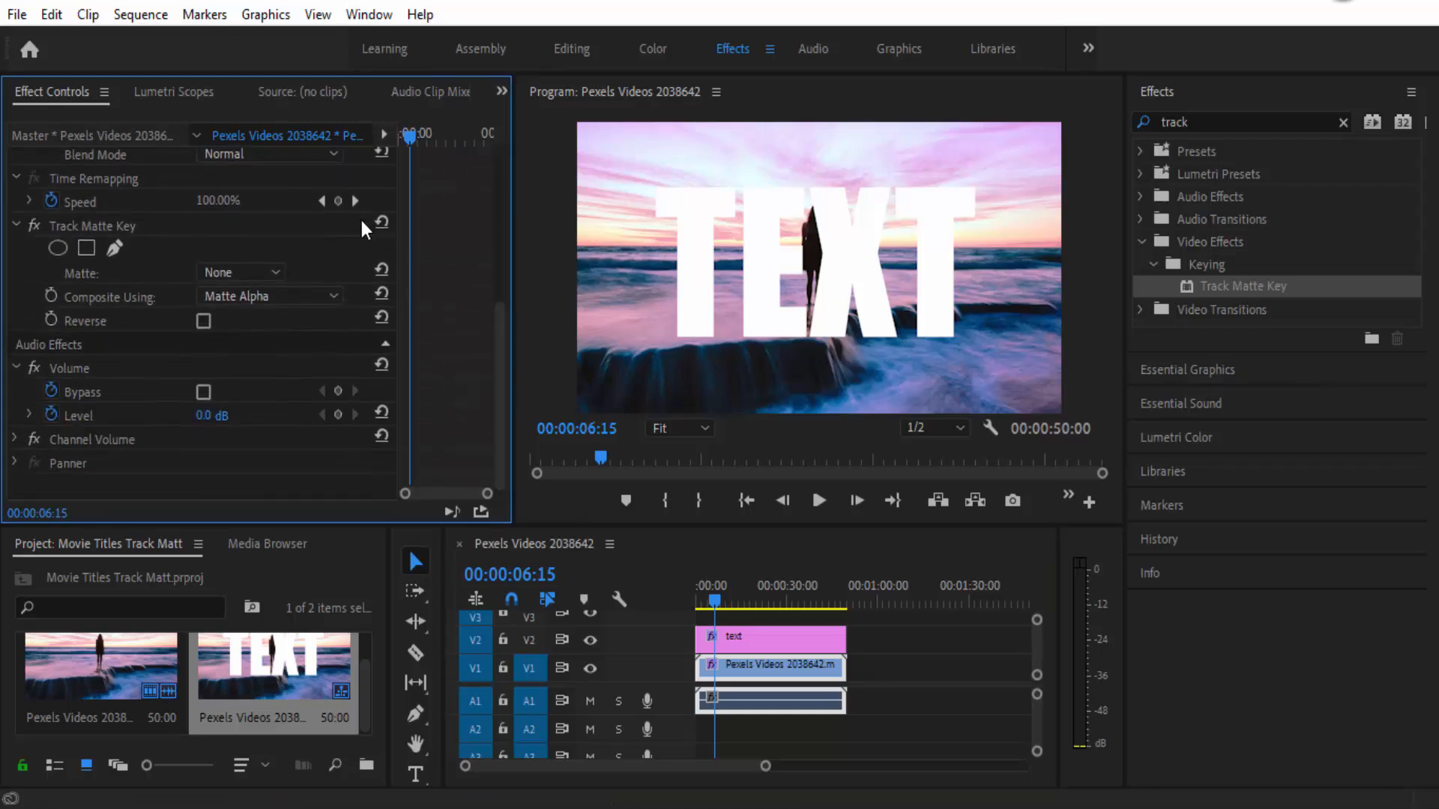
mouse_move(90, 238)
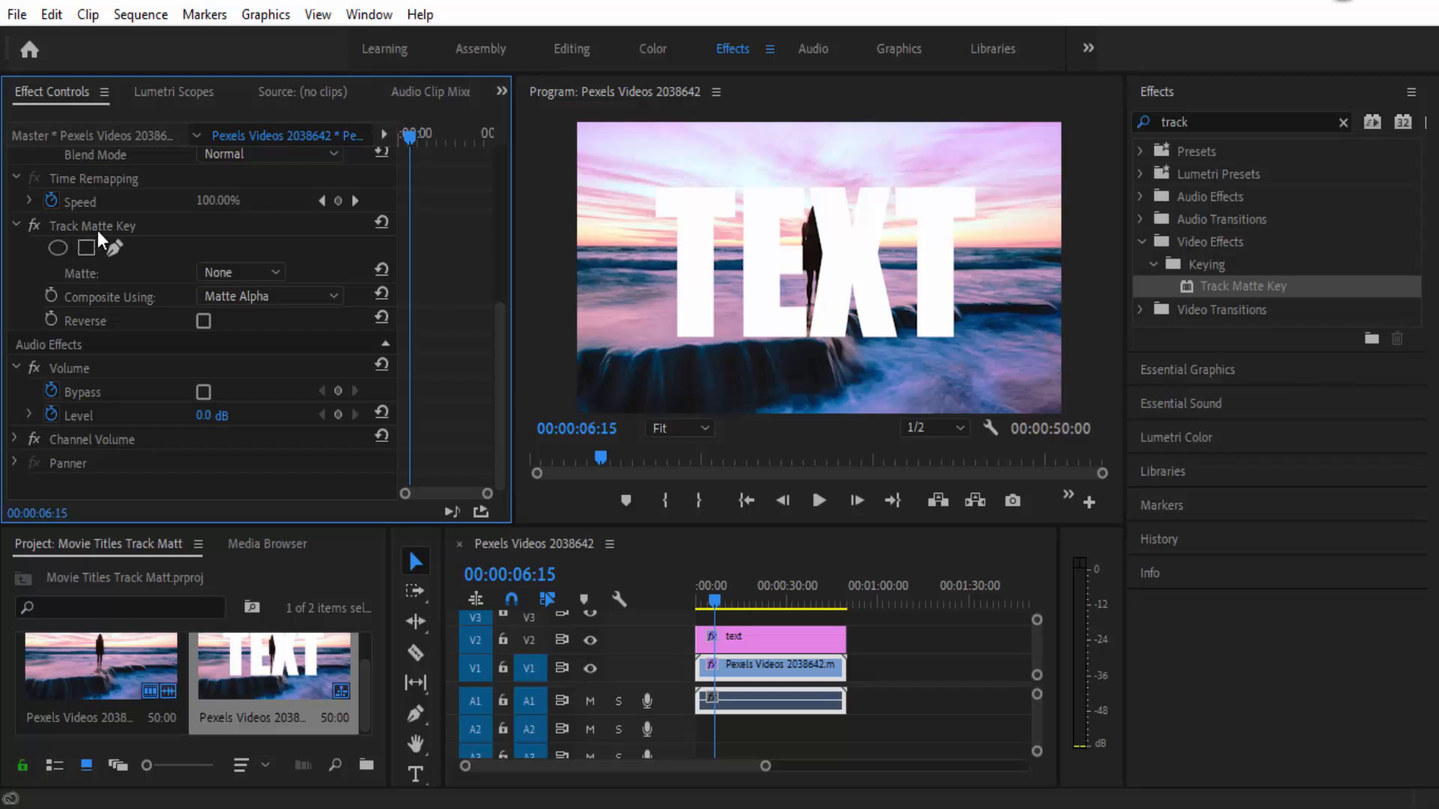
mouse_move(116, 280)
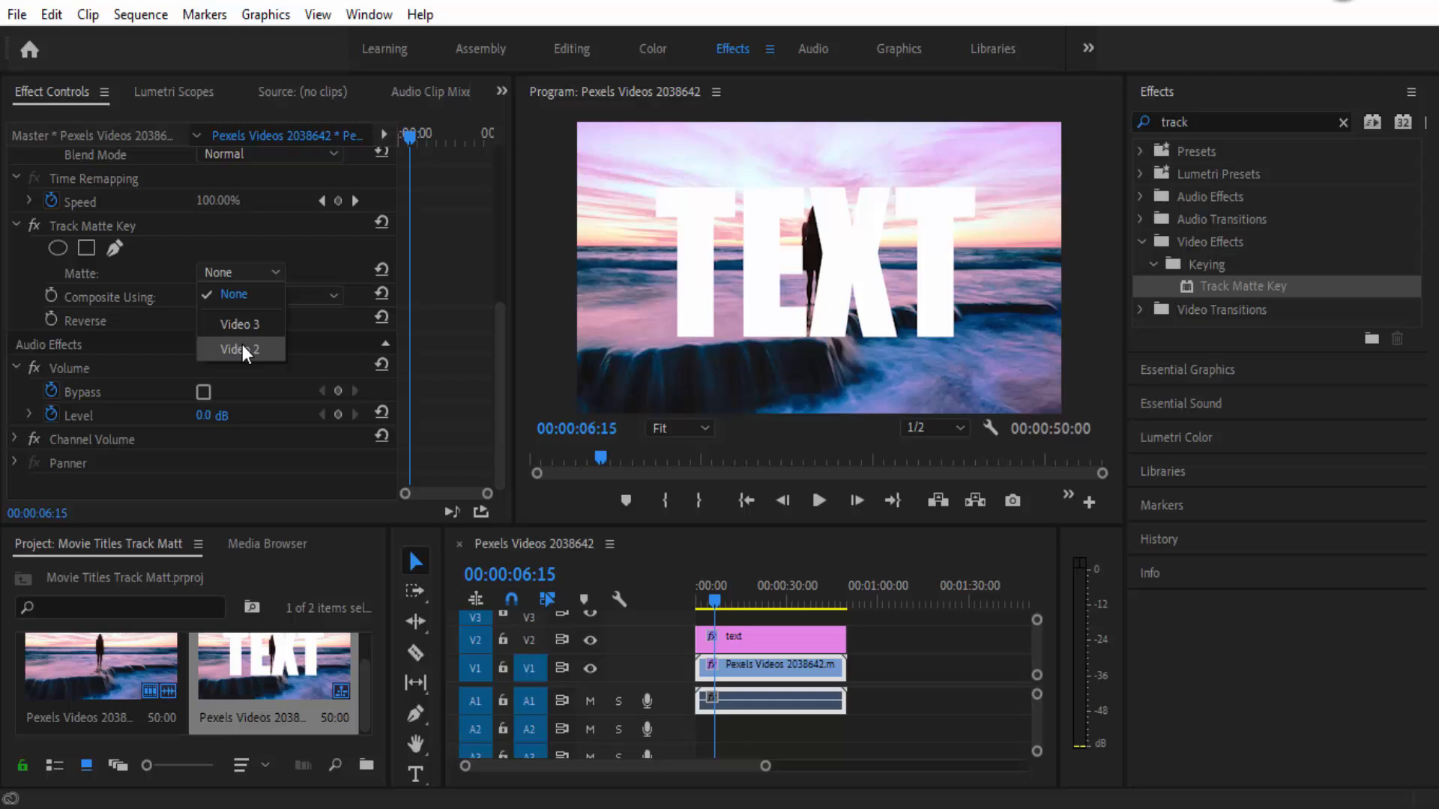
mouse_move(537, 645)
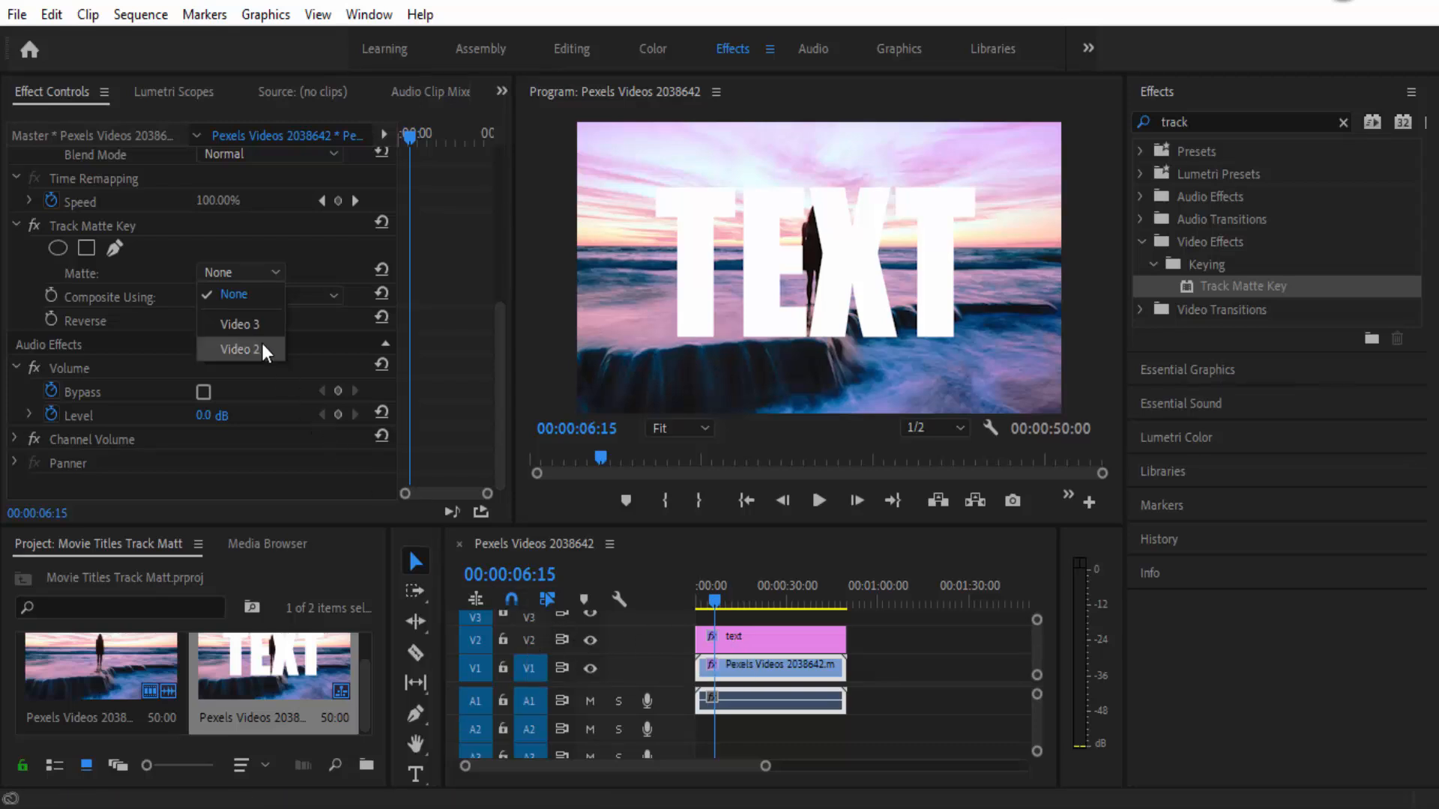
Step: Set the Track Matte Key matte to Video 2 so footage shows through the letters
left_click(237, 349)
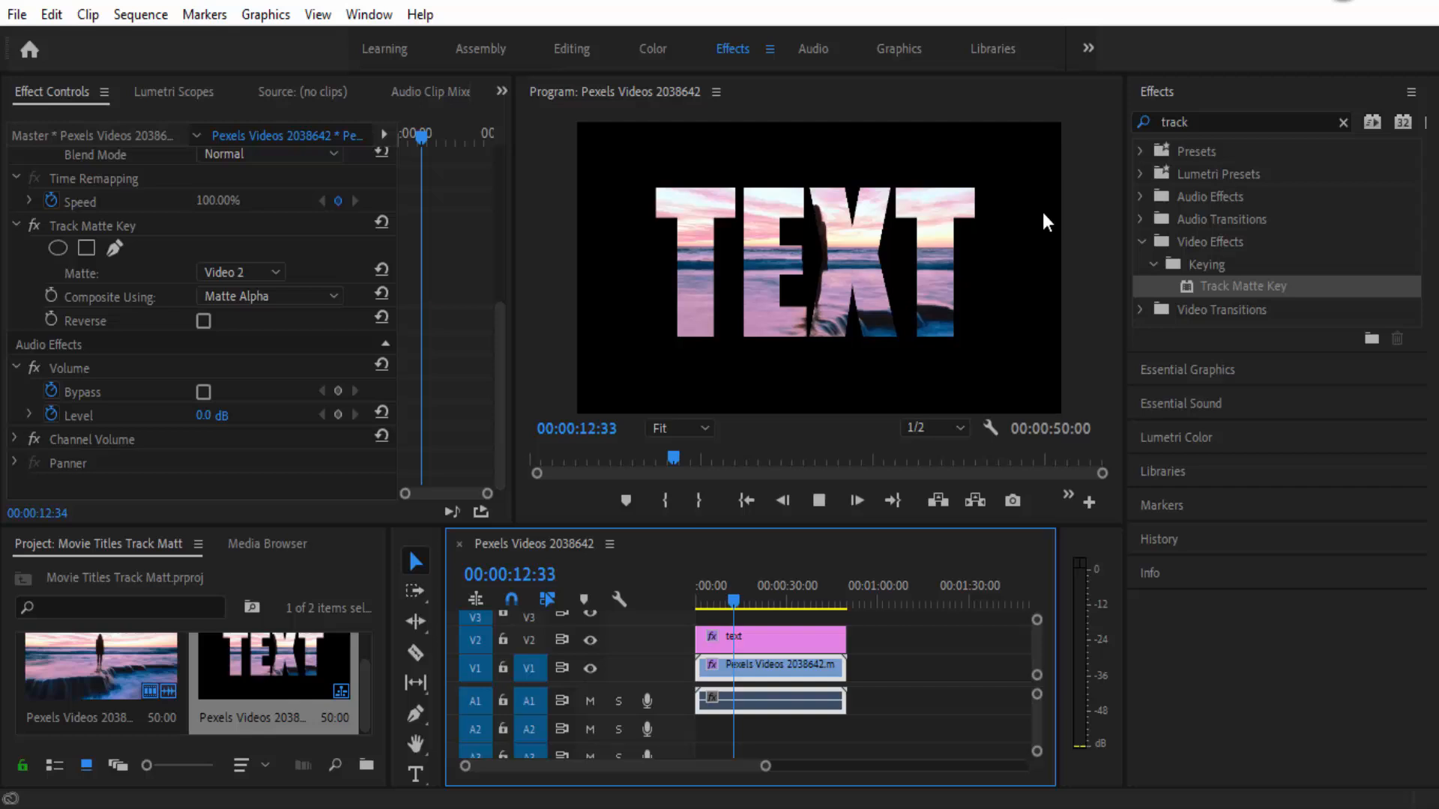
left_click(818, 501)
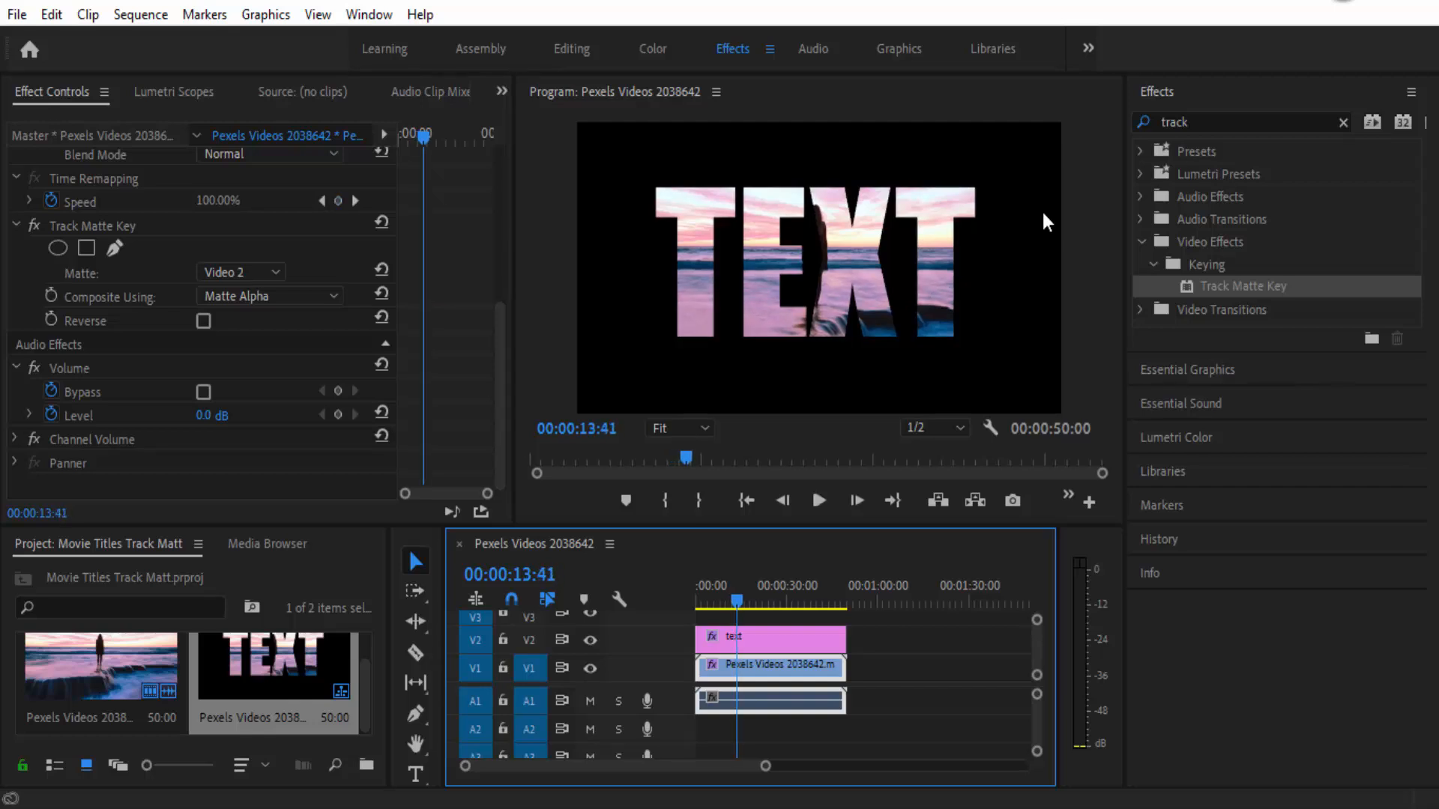
mouse_move(1018, 242)
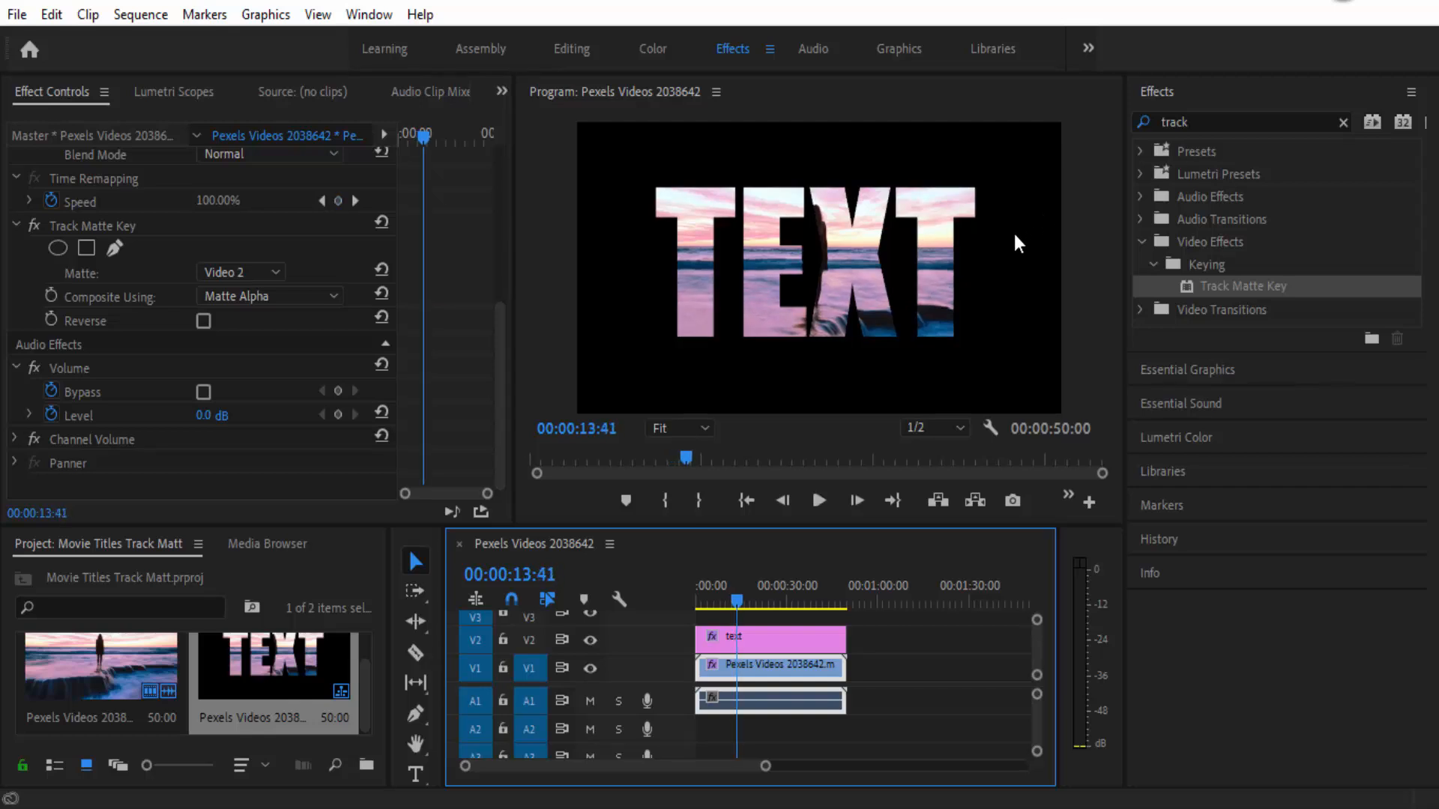